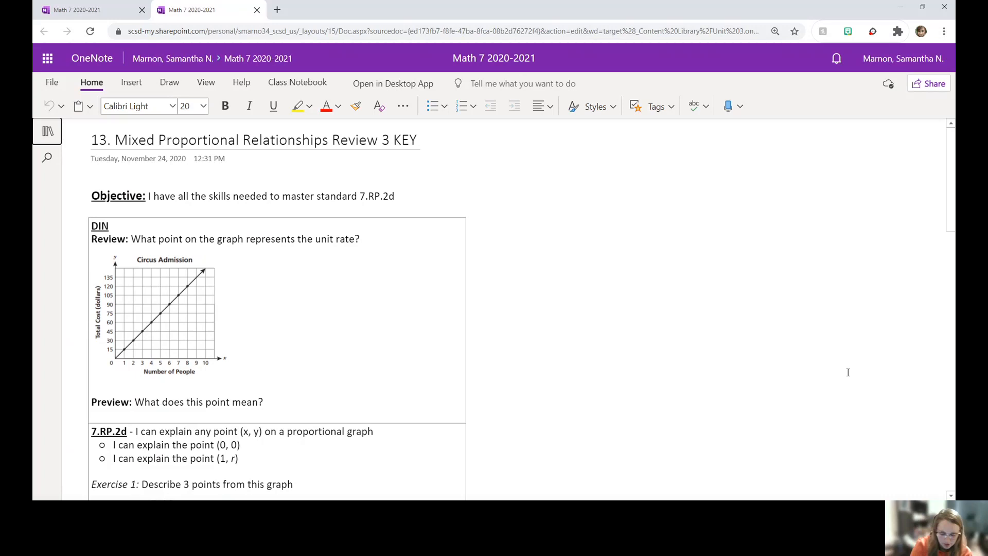
# Step: Switch to the Draw tools to begin handwriting on the Circus Admission graph
pyautogui.click(169, 82)
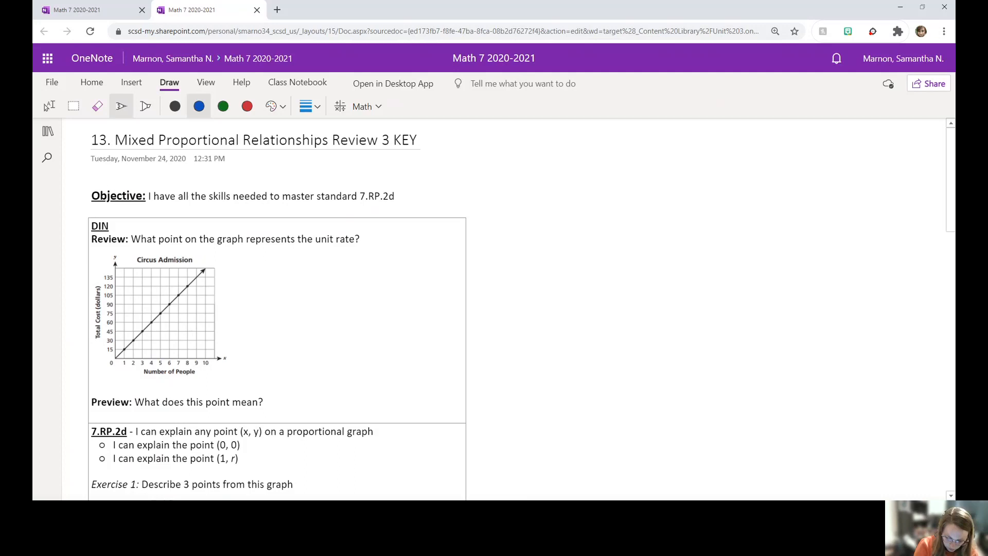
pyautogui.moveTo(846, 371)
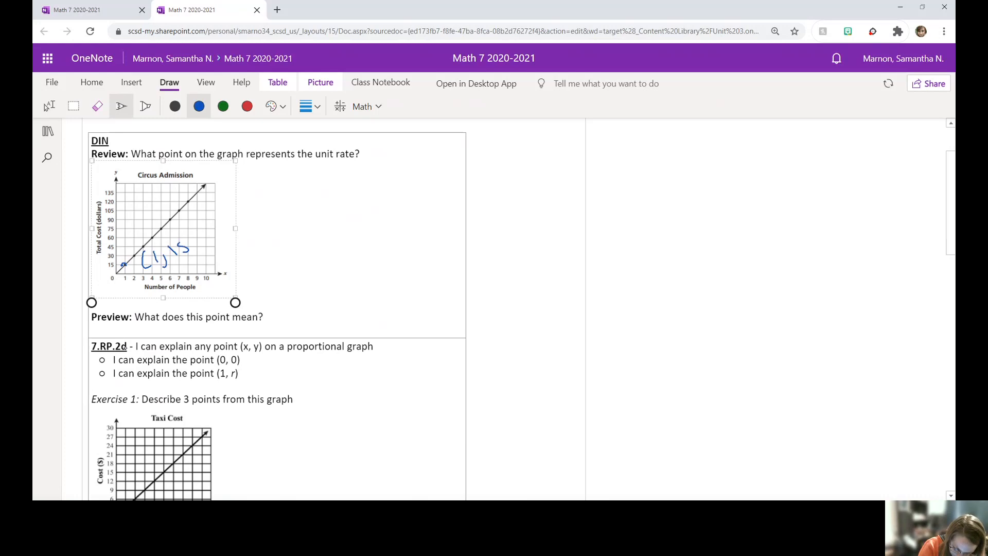
# Step: Finish the handwritten (1, 15) label beside the Circus Admission point in blue
pyautogui.moveTo(186, 237); pyautogui.dragTo(208, 255)
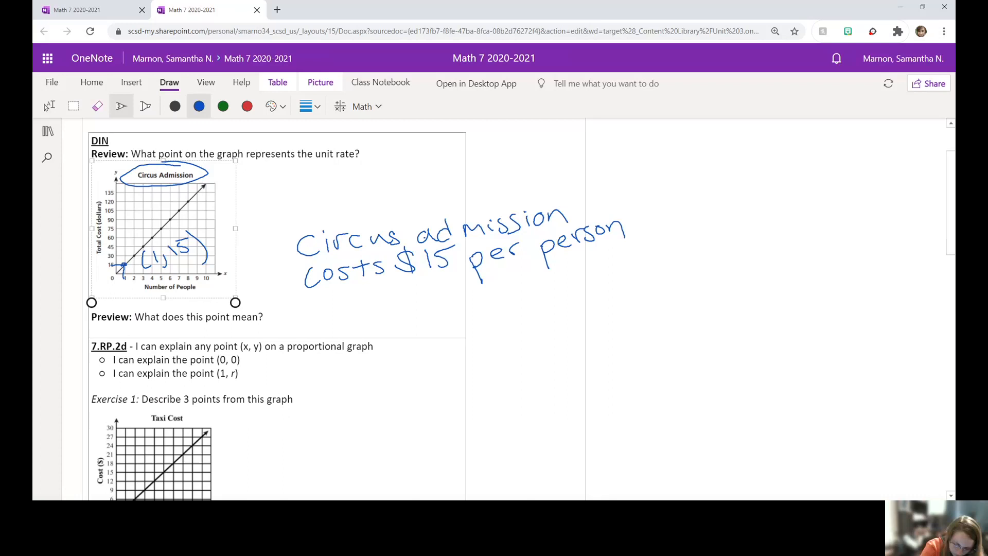
# Step: Dot the origin of the Exercise 1 Taxi Cost graph with the blue pen
pyautogui.scroll(-3)
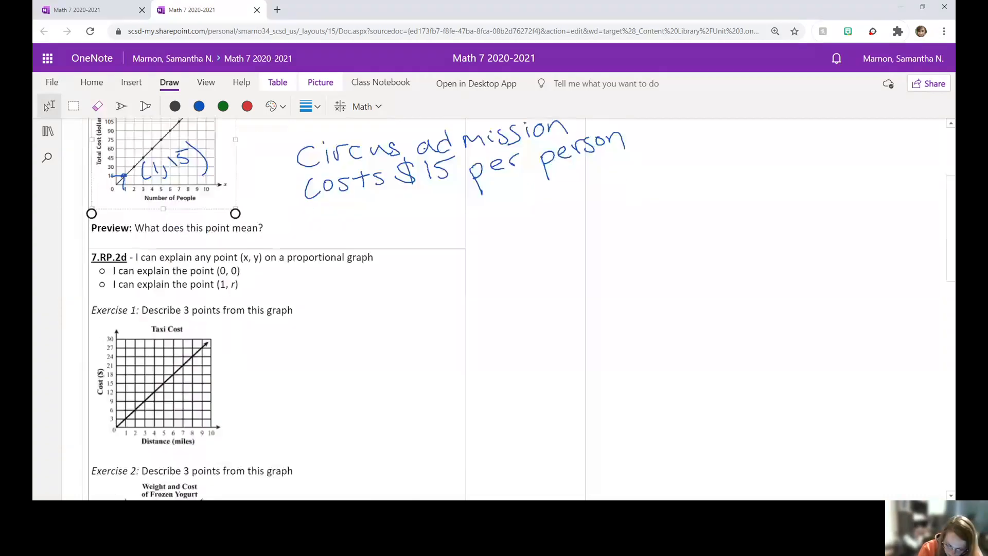
pyautogui.scroll(-3)
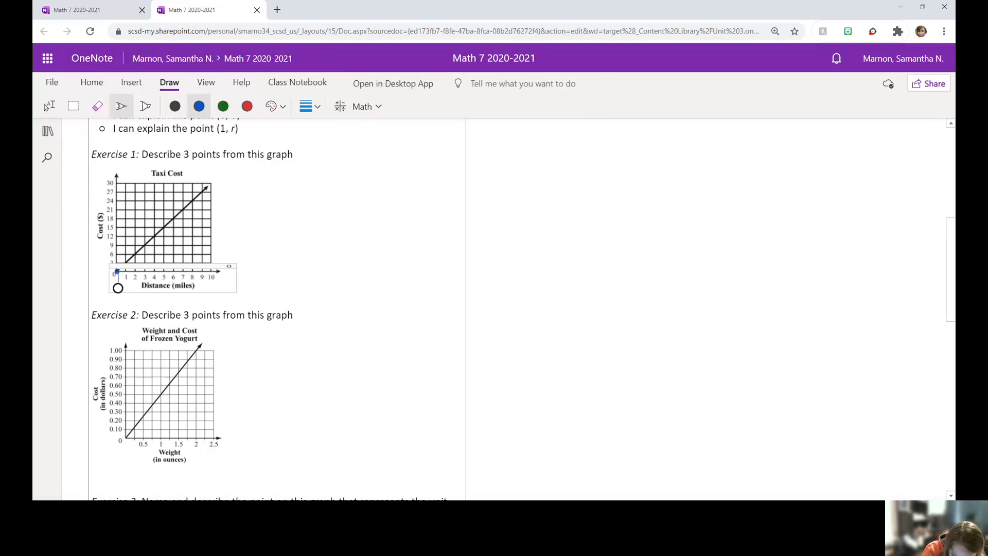
pyautogui.click(166, 233)
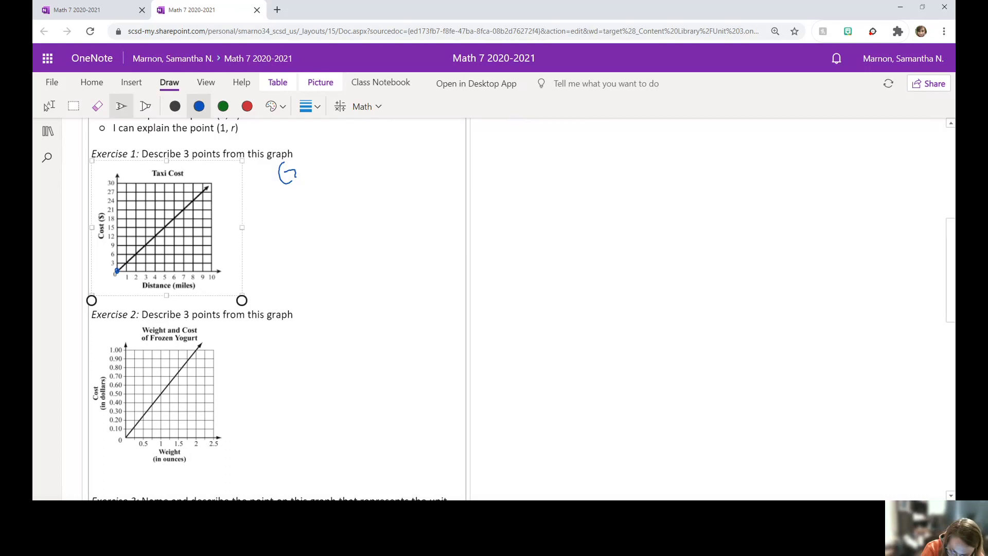
# Step: Handwrite 'Go 0 miles it costs $0 (0,0)' beside the Taxi Cost graph in blue
pyautogui.moveTo(284, 170); pyautogui.dragTo(384, 173)
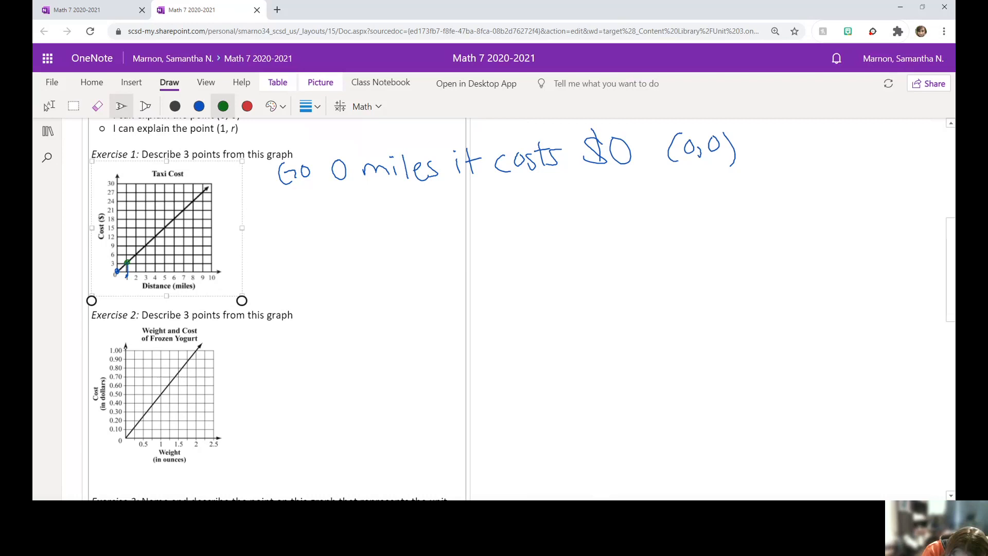
# Step: Label the point (1, 3) on the taxi graph in green
pyautogui.moveTo(130, 261); pyautogui.dragTo(170, 252)
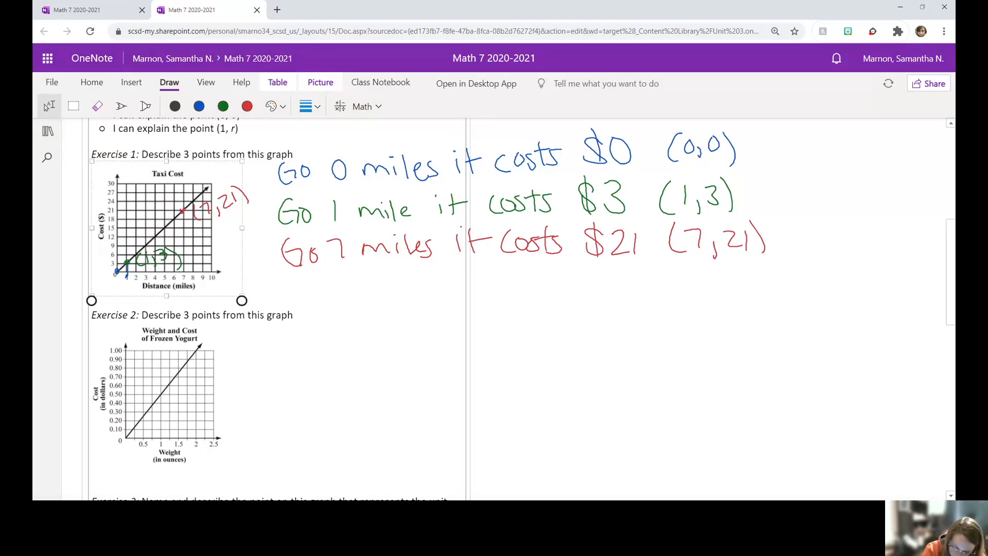
# Step: Highlight the Exercise 2 and 3 graph corners in yellow, then return to the pen
pyautogui.scroll(-3)
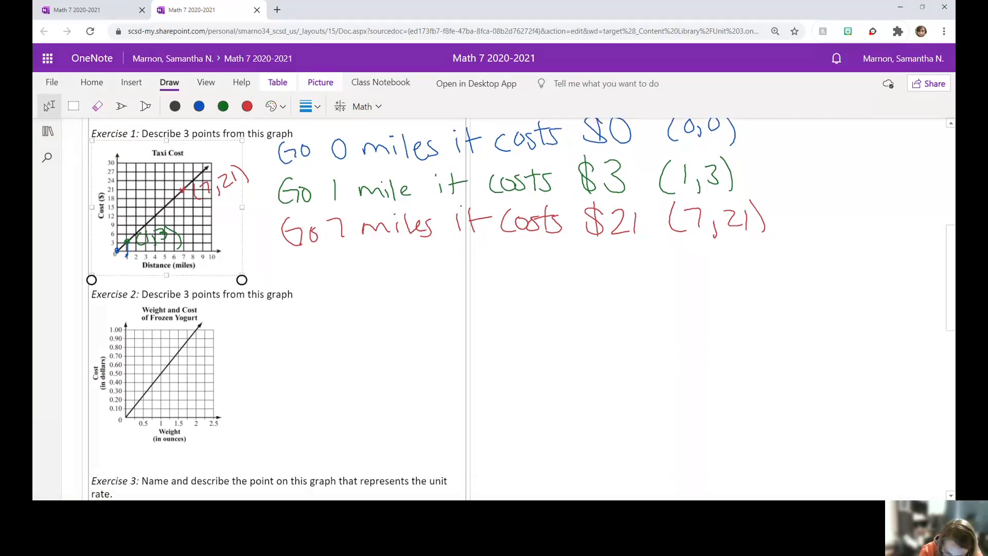
pyautogui.scroll(-3)
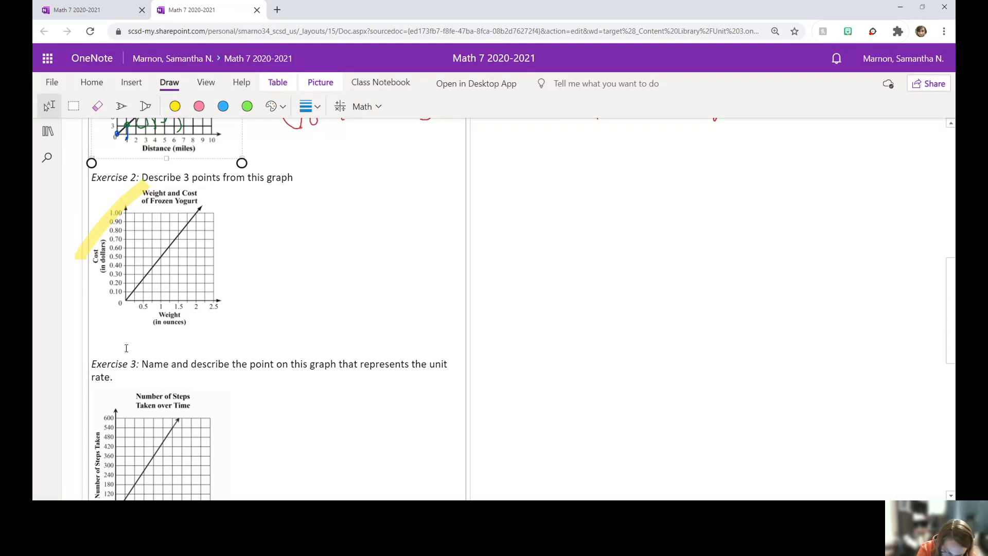
pyautogui.scroll(-3)
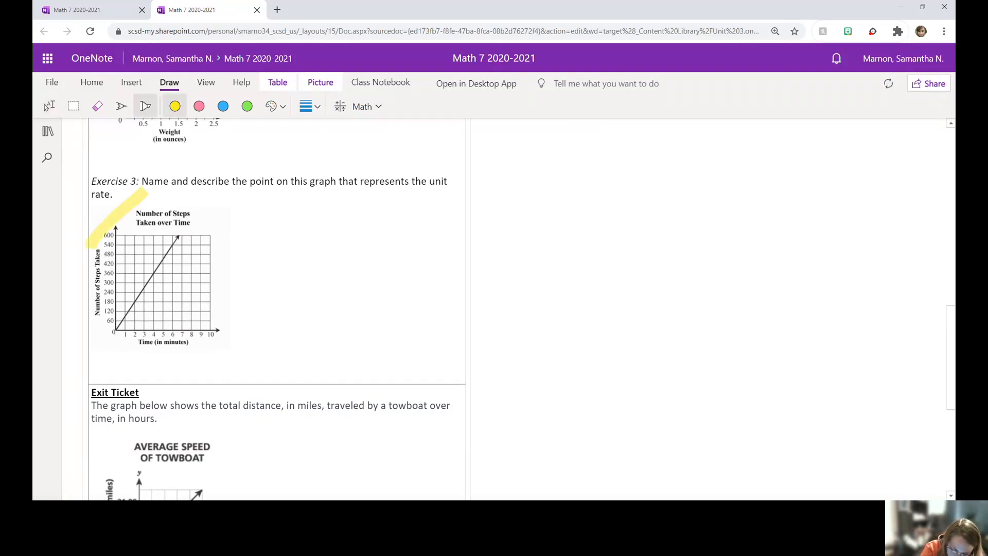
pyautogui.click(121, 106)
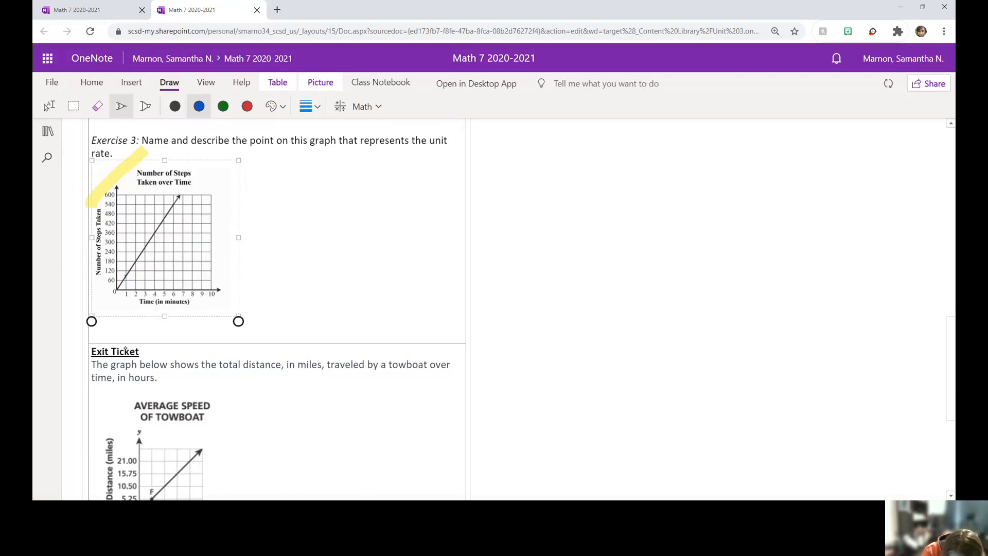
# Step: Handwrite the unit rate formula k = y/x beside the Exercise 3 graph in blue
pyautogui.moveTo(259, 160); pyautogui.dragTo(268, 184)
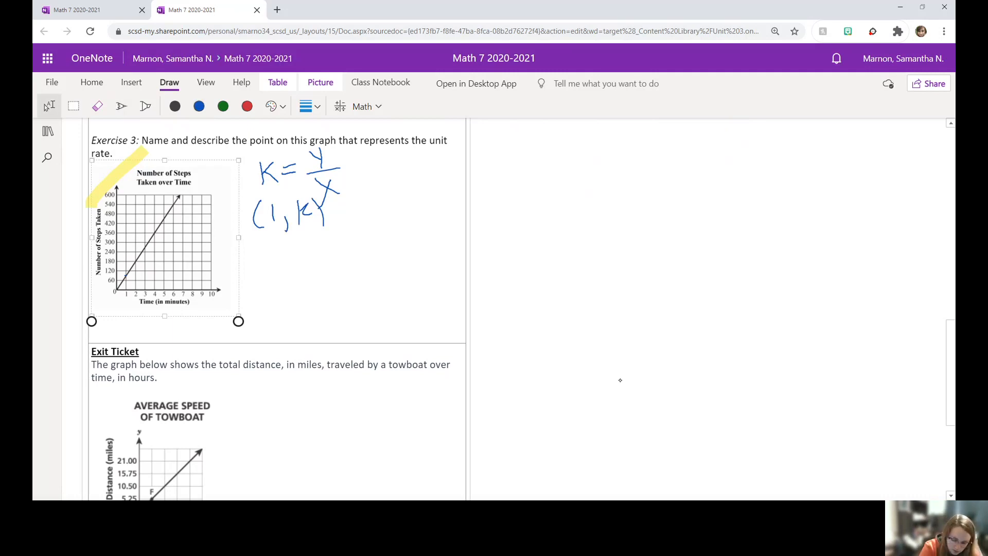
pyautogui.scroll(-3)
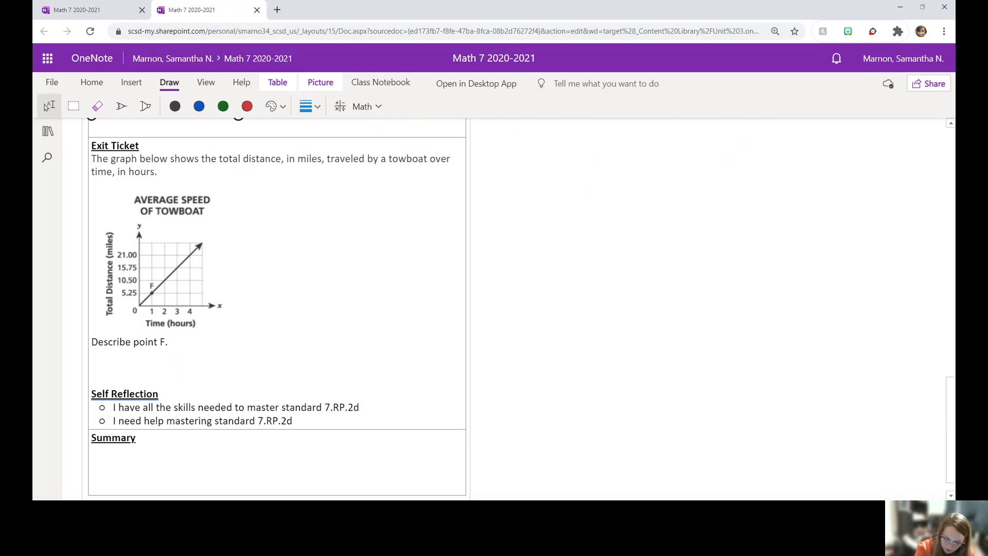
pyautogui.scroll(3)
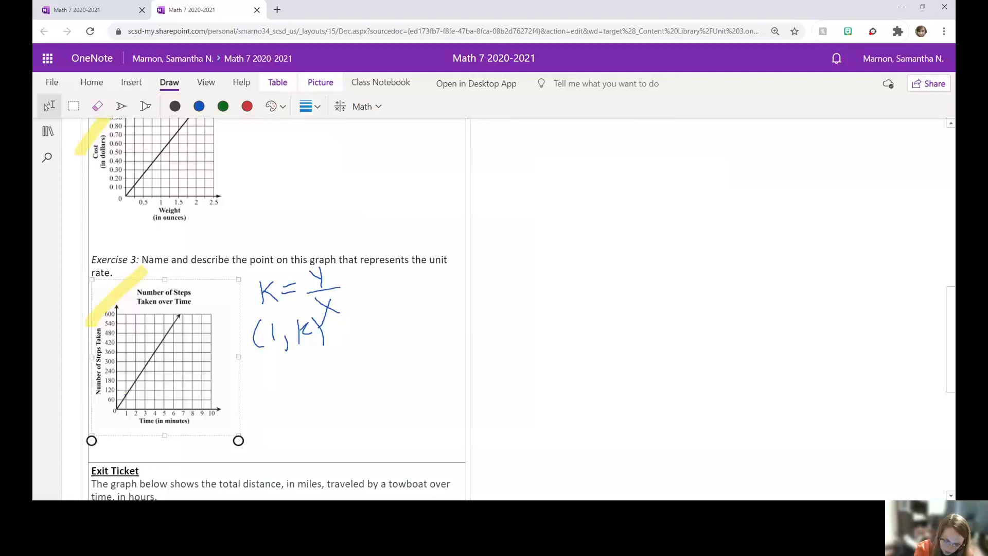
pyautogui.scroll(3)
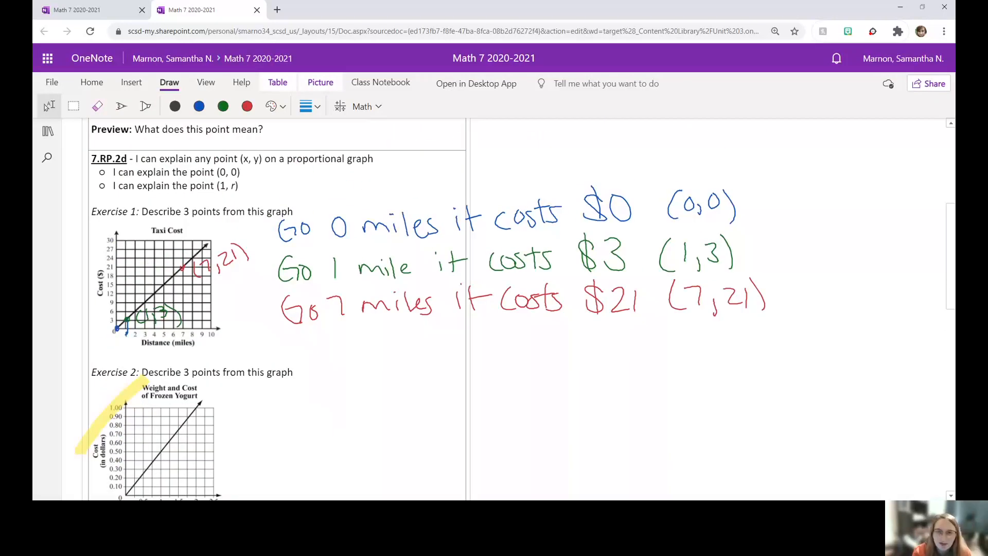
pyautogui.scroll(-3)
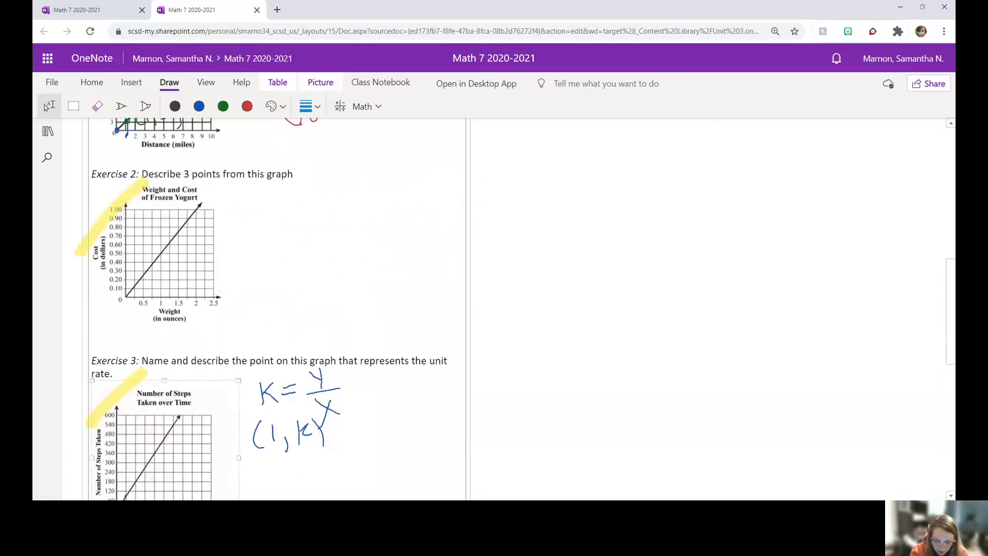
pyautogui.scroll(-3)
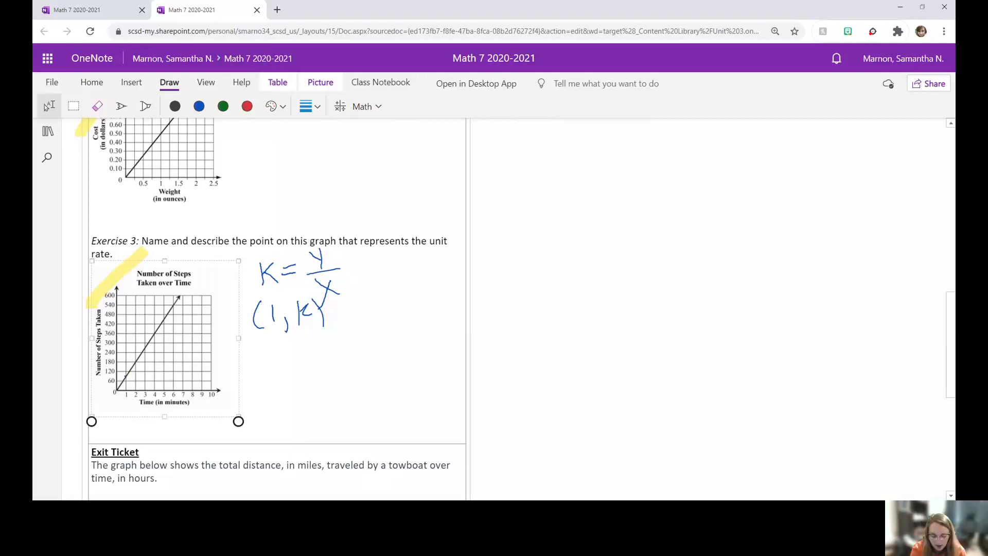